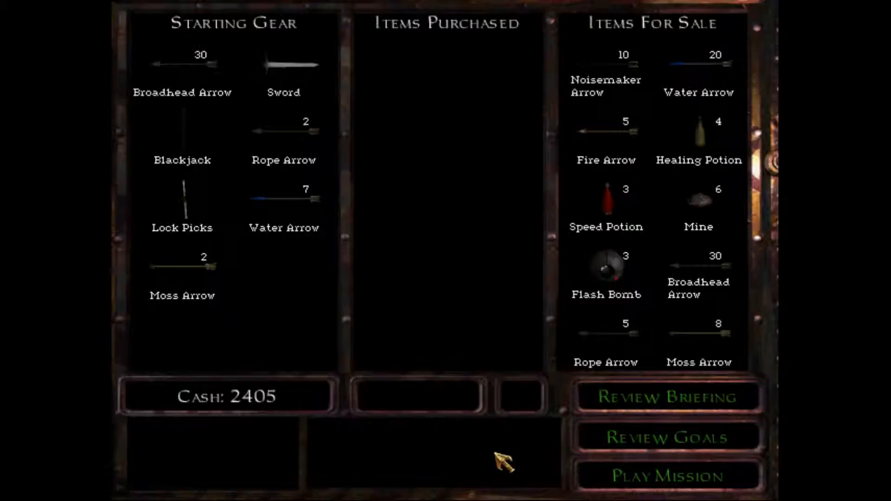
{"action": "mouse_move", "coordinate": [680, 68]}
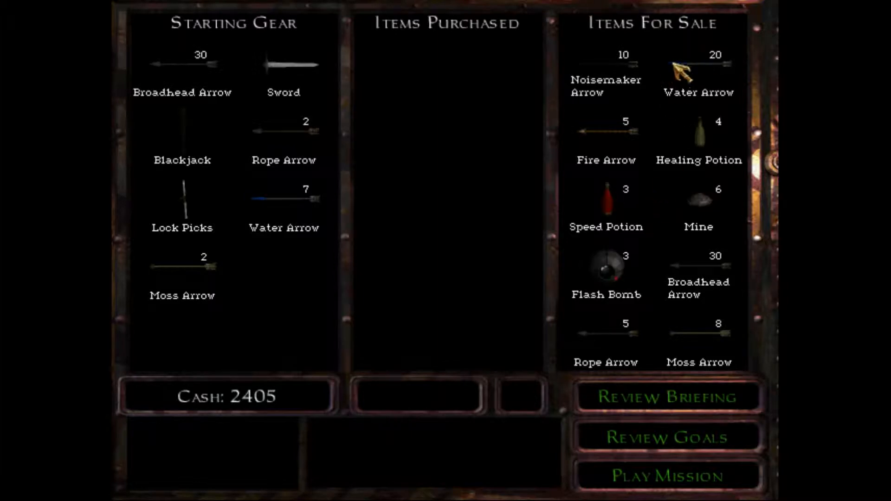
Buy 3 flash bombs, 20 water arrows and healing potions, then start the mission.
{"action": "left_click", "coordinate": [697, 68]}
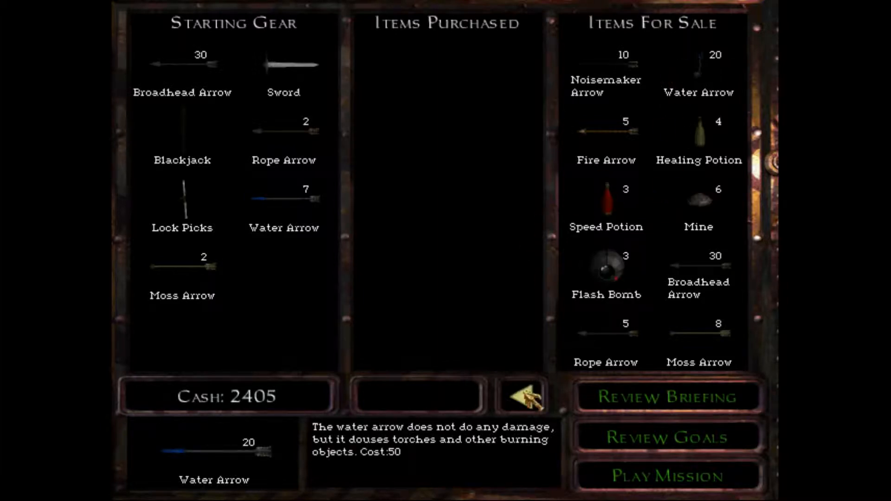
{"action": "left_click", "coordinate": [605, 267]}
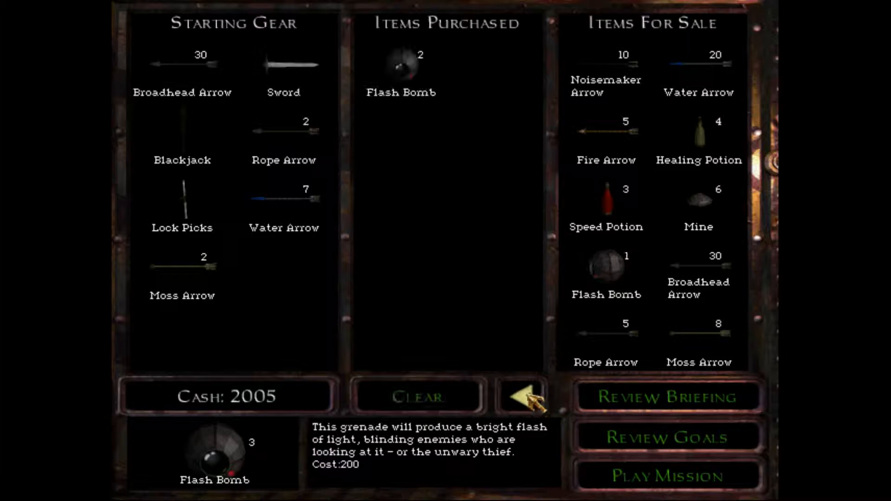
{"action": "left_click", "coordinate": [605, 268]}
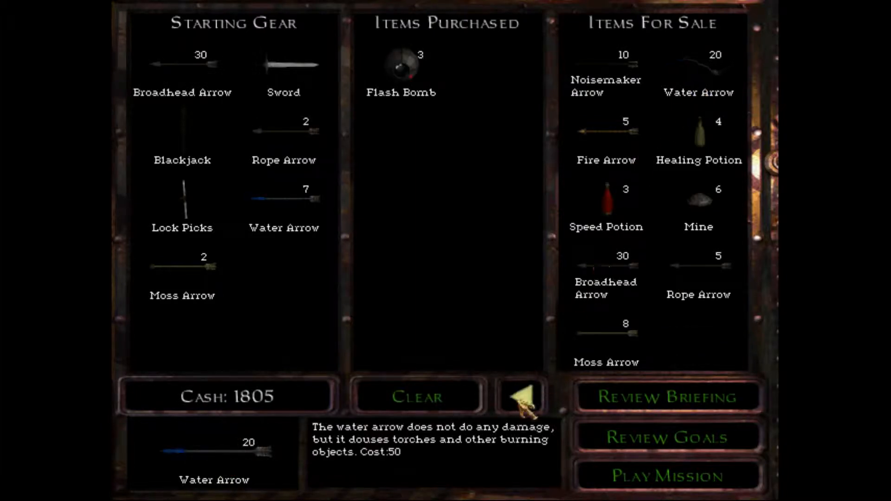
{"action": "left_click", "coordinate": [715, 68]}
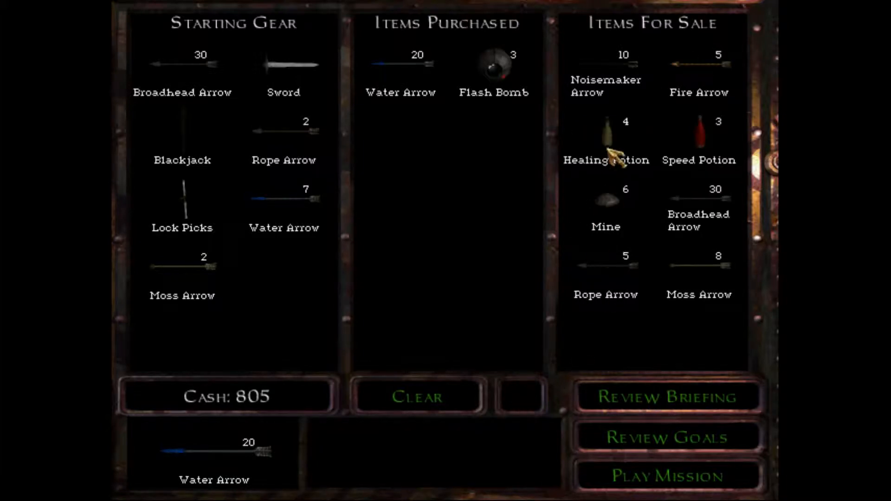
{"action": "left_click", "coordinate": [606, 137]}
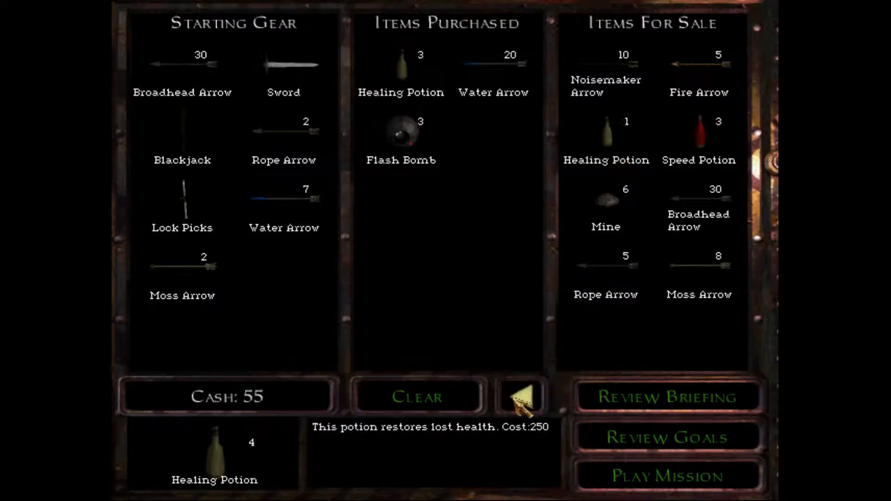
{"action": "mouse_move", "coordinate": [619, 290]}
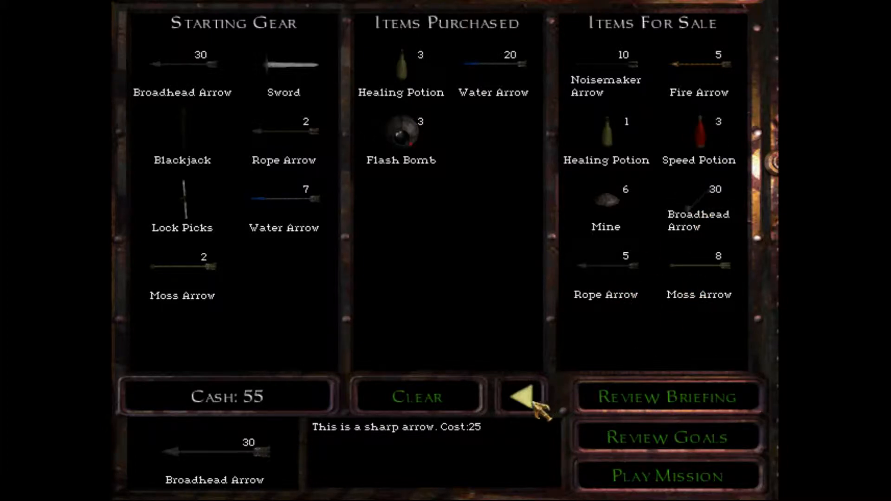
{"action": "left_click", "coordinate": [667, 476]}
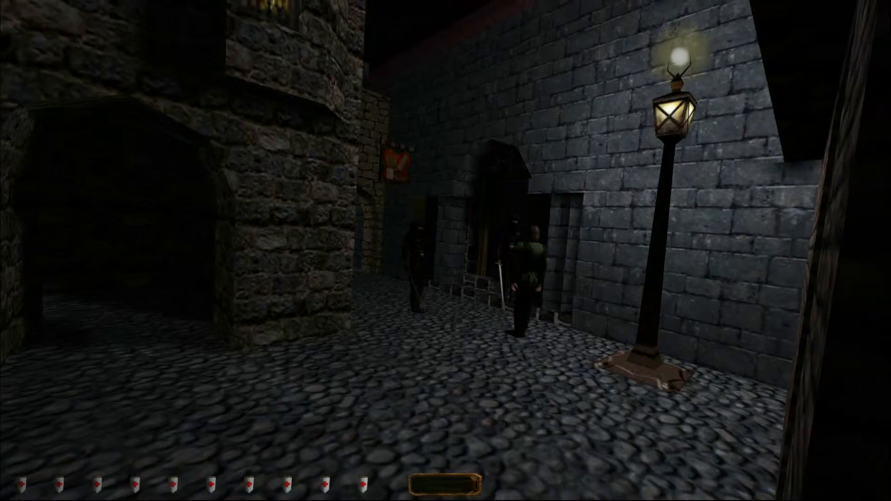
{"action": "mouse_move", "coordinate": [445, 251]}
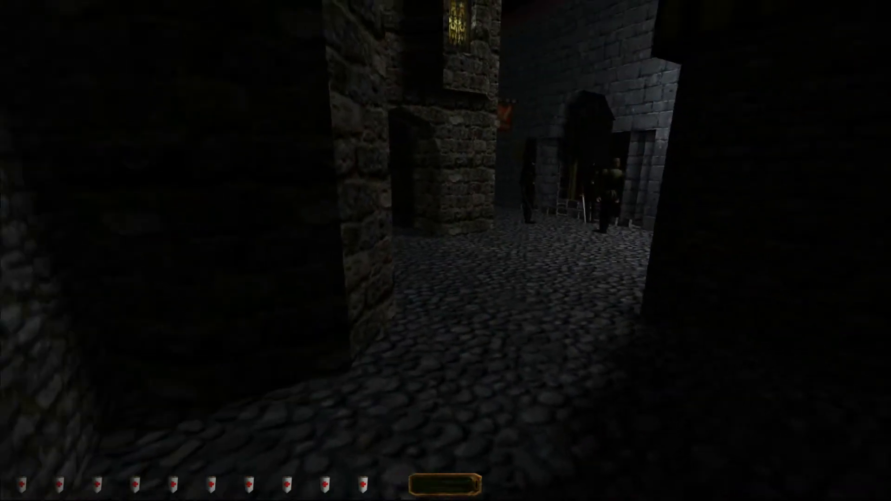
{"action": "mouse_move", "coordinate": [445, 251]}
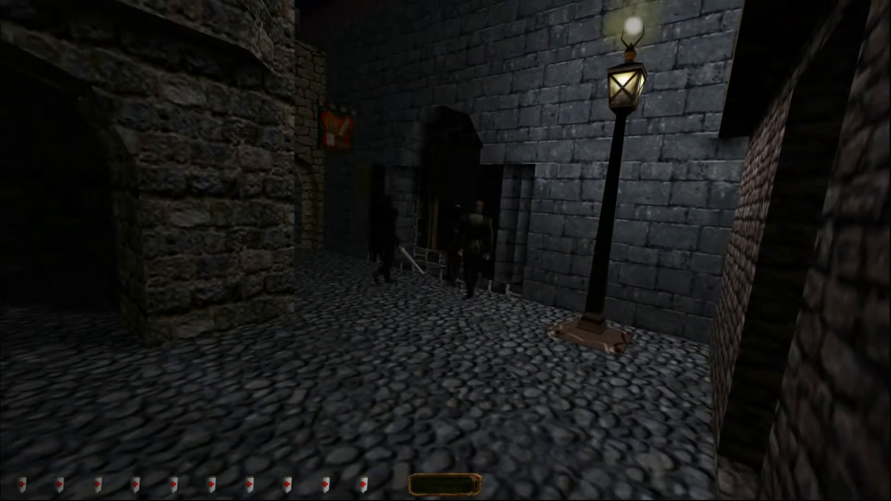
Sneak forward along the street past the guards toward the doorway.
{"action": "key", "text": "w"}
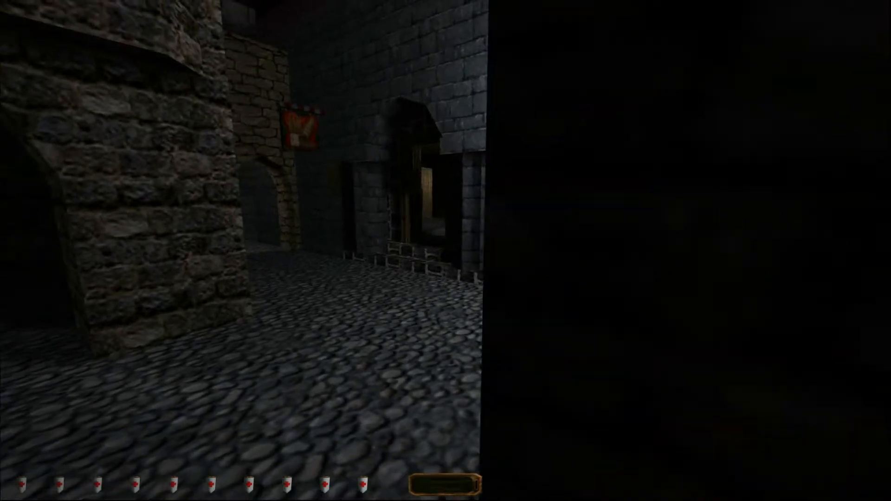
{"action": "mouse_move", "coordinate": [445, 250]}
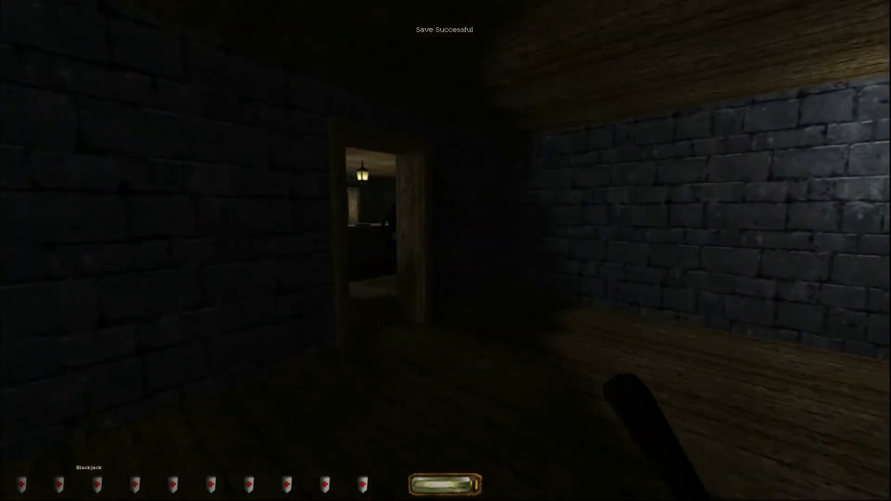
Creep forward into the firelit bar room toward the seated guard.
{"action": "key", "text": "w"}
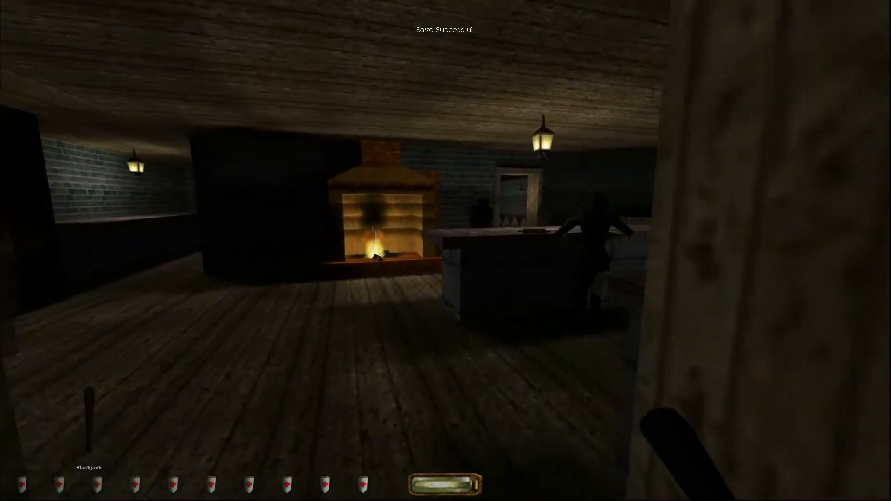
{"action": "mouse_move", "coordinate": [445, 251]}
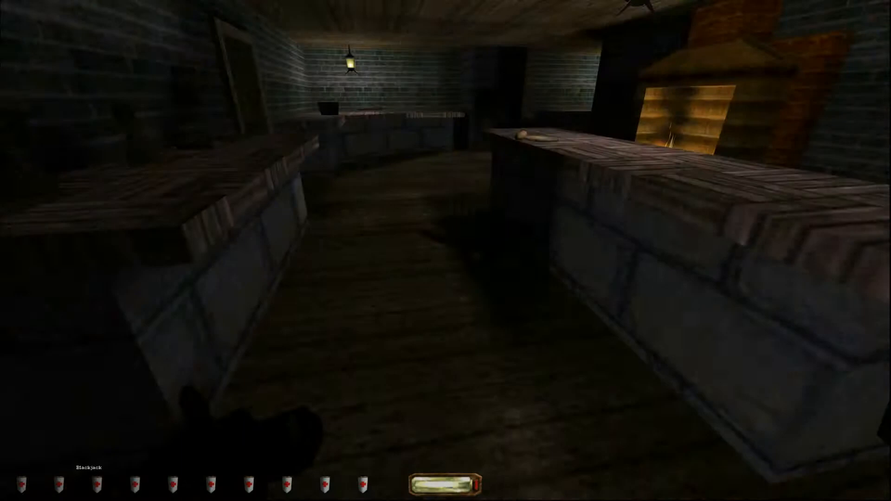
{"action": "mouse_move", "coordinate": [446, 251]}
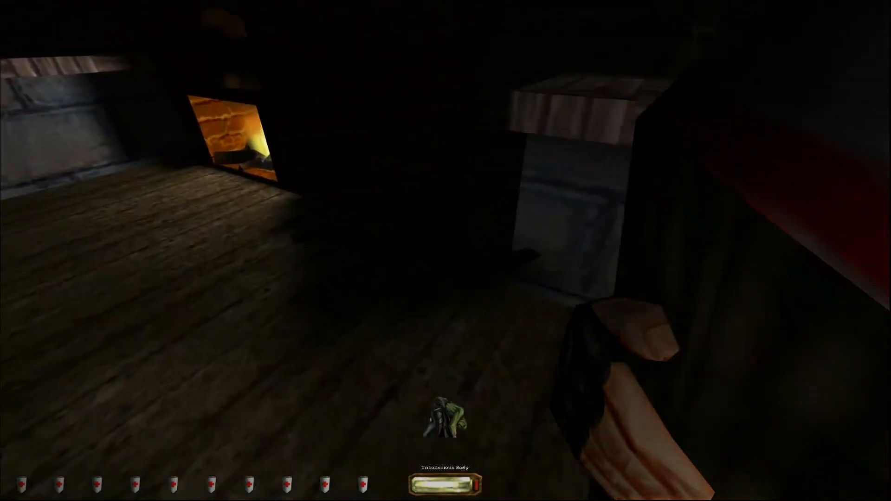
{"action": "mouse_move", "coordinate": [445, 251]}
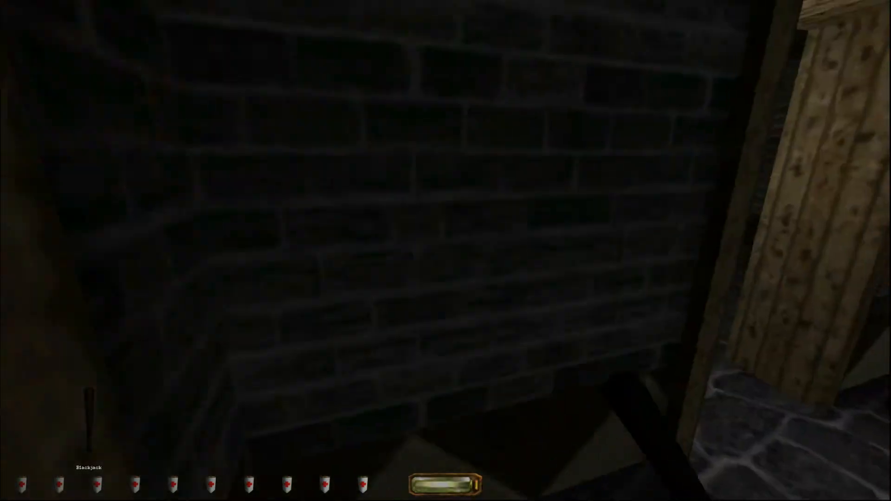
{"action": "mouse_move", "coordinate": [445, 250]}
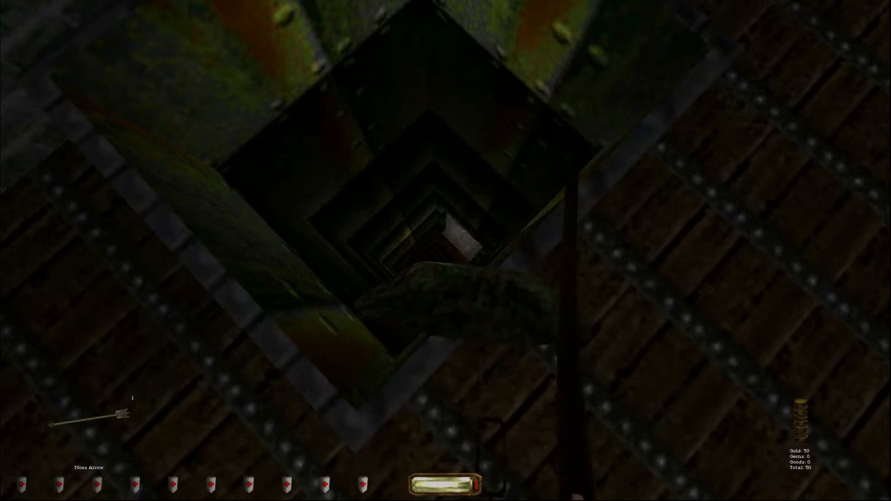
{"action": "mouse_move", "coordinate": [446, 251]}
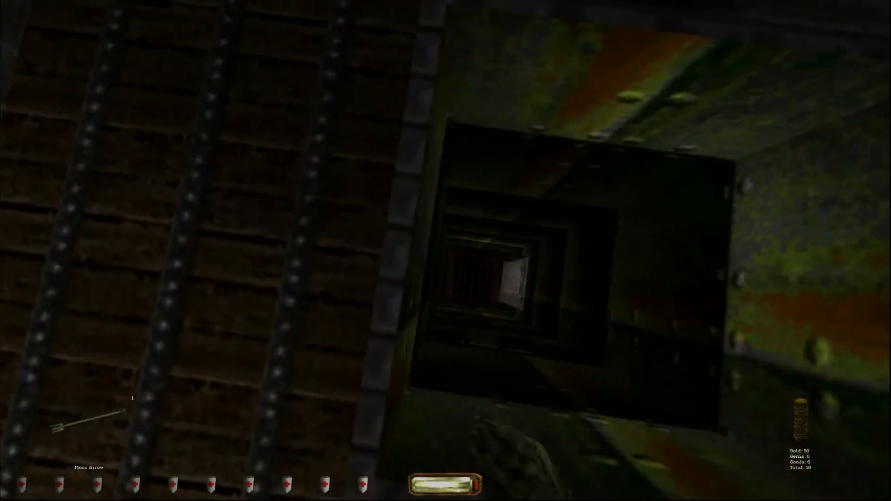
{"action": "mouse_move", "coordinate": [446, 251]}
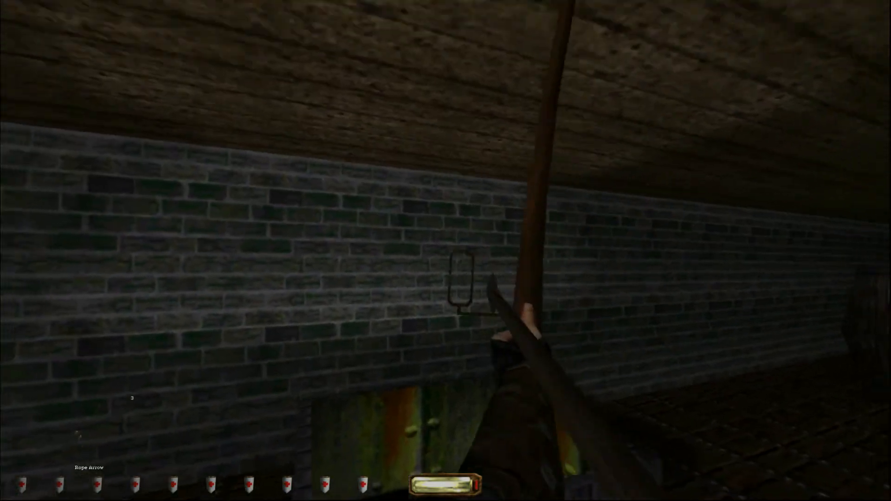
Shoot the rope arrow into the wooden ceiling.
{"action": "left_click", "coordinate": [446, 251]}
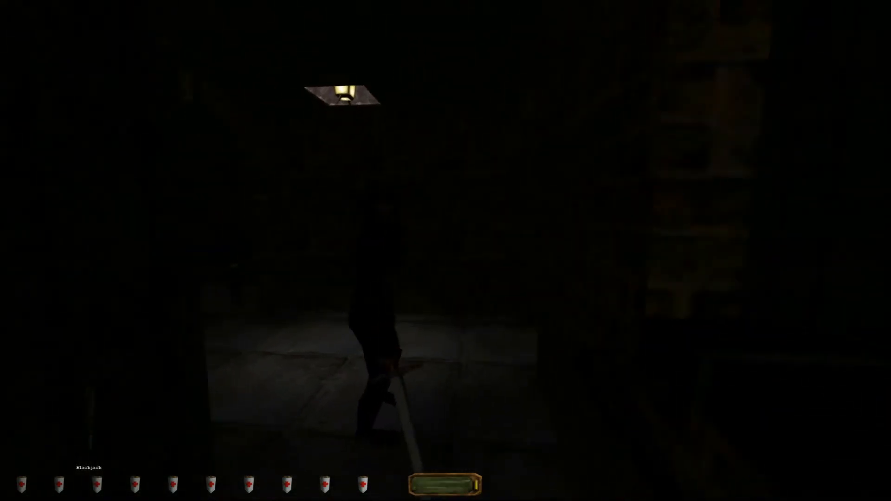
{"action": "mouse_move", "coordinate": [445, 250]}
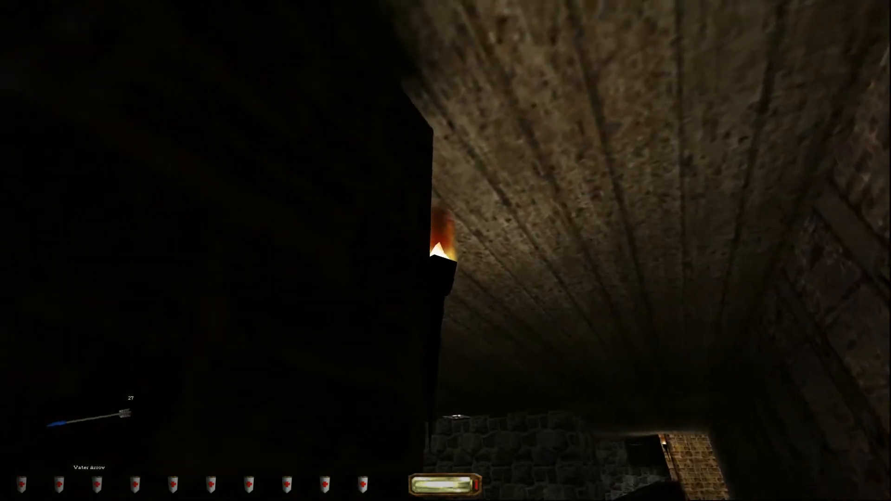
Douse the wall torch and another light with water arrows, then move down the dark corridor.
{"action": "left_click", "coordinate": [445, 251]}
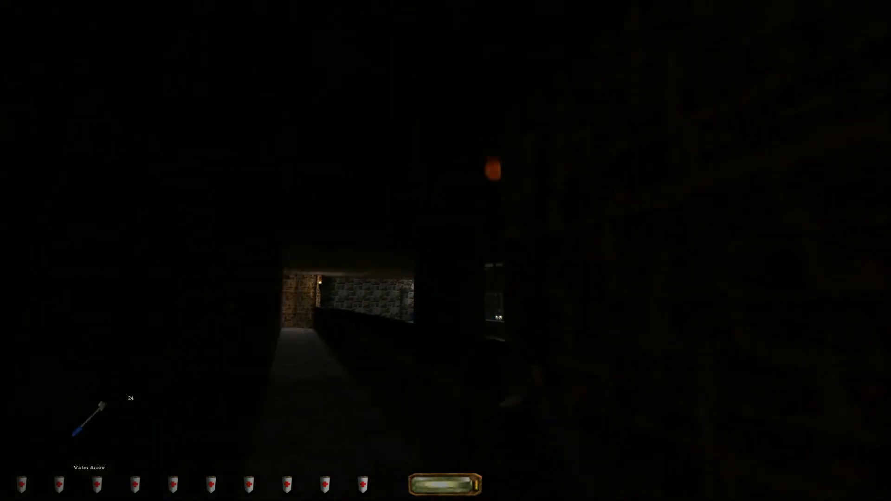
{"action": "left_click", "coordinate": [446, 251]}
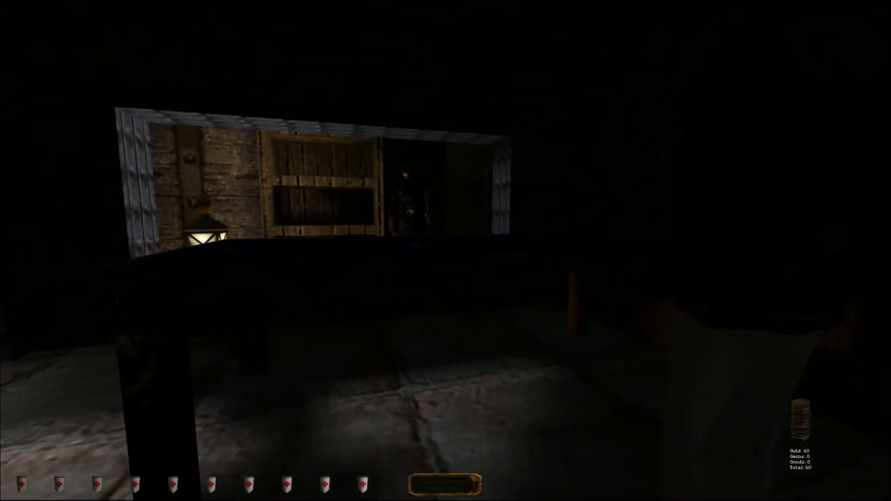
{"action": "mouse_move", "coordinate": [446, 250]}
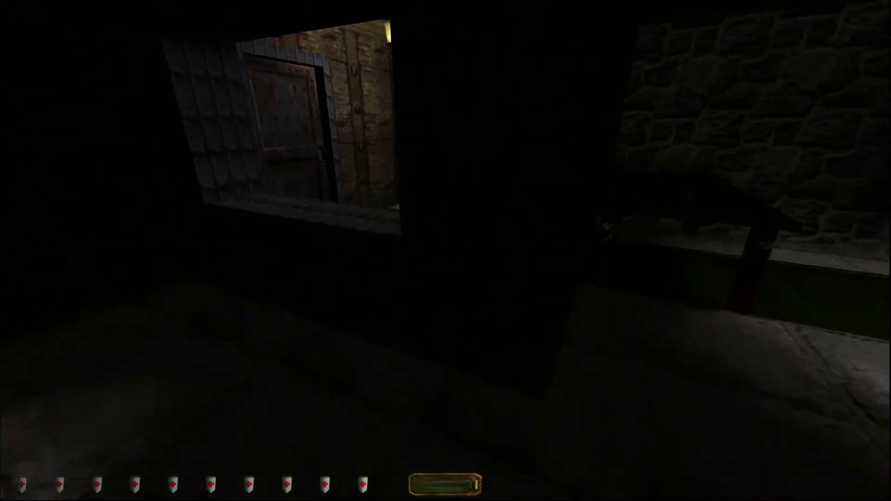
{"action": "mouse_move", "coordinate": [445, 251]}
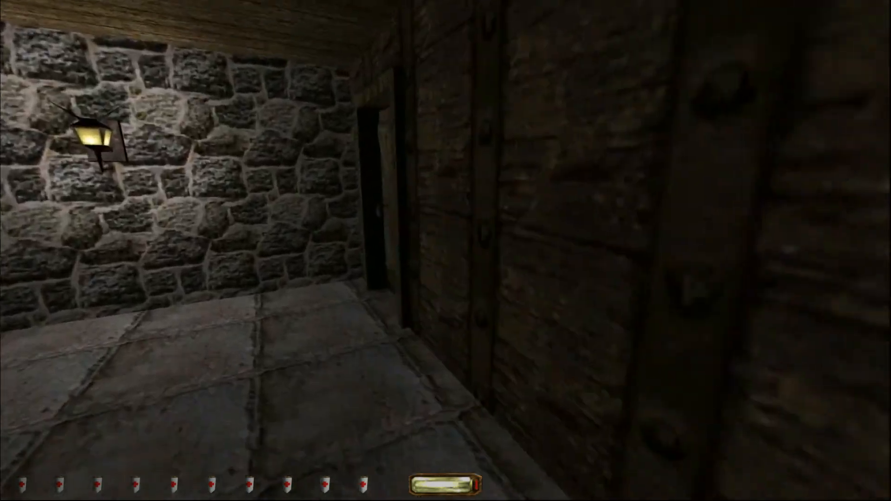
{"action": "key", "text": "w"}
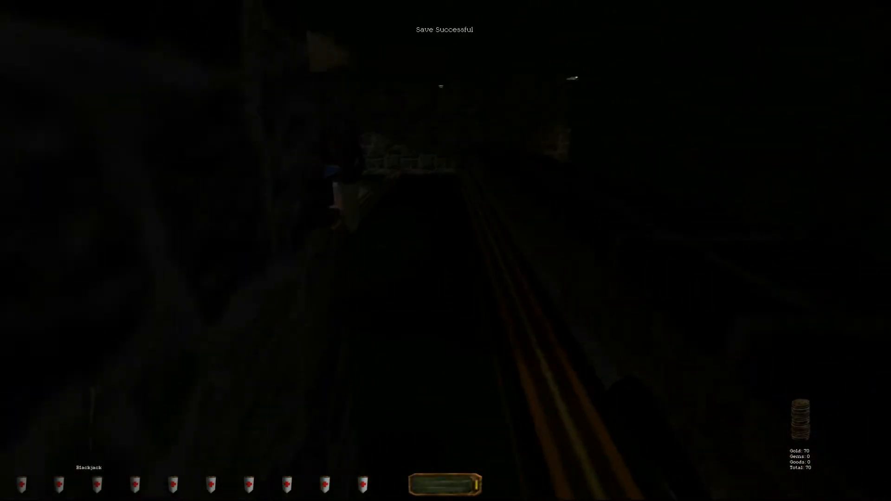
{"action": "mouse_move", "coordinate": [446, 250]}
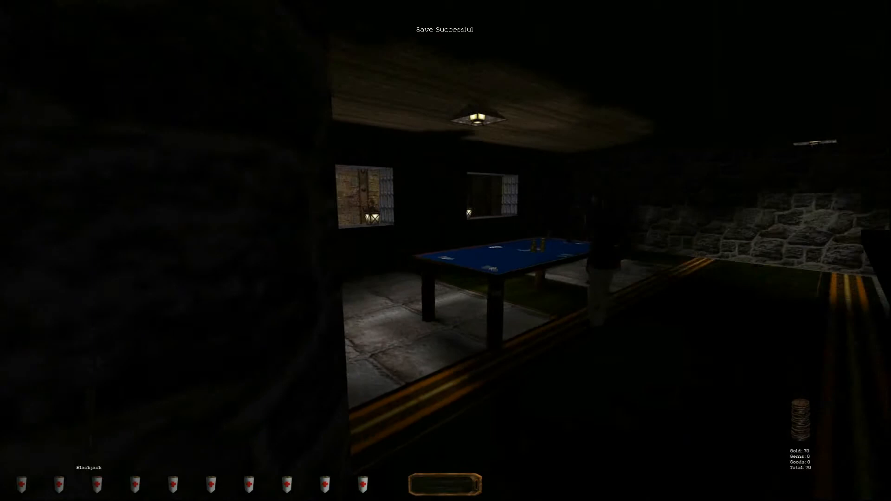
{"action": "mouse_move", "coordinate": [446, 250]}
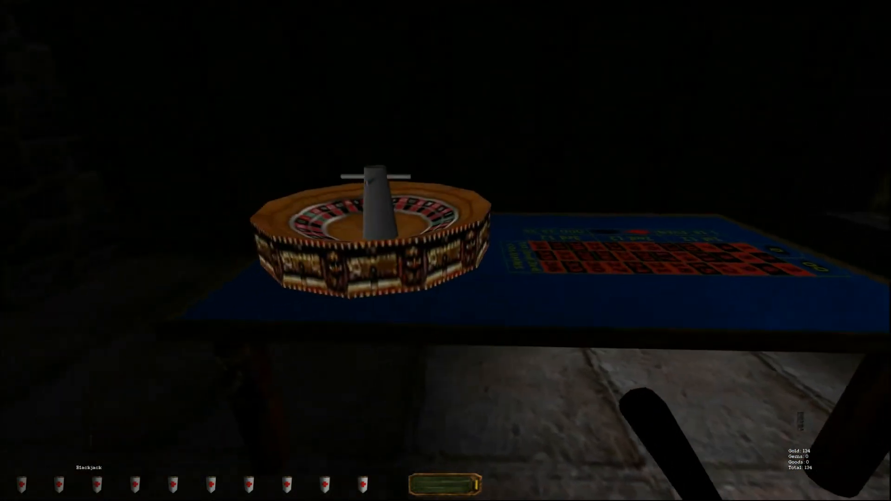
{"action": "mouse_move", "coordinate": [446, 251]}
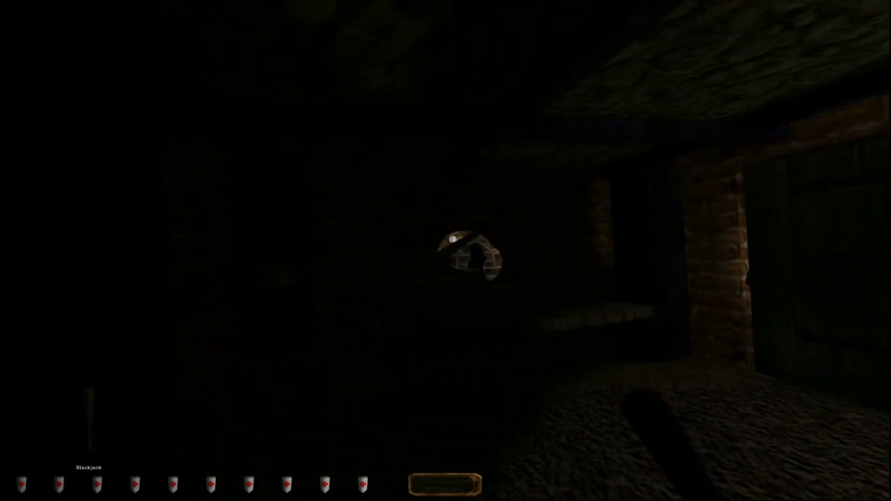
{"action": "mouse_move", "coordinate": [446, 250]}
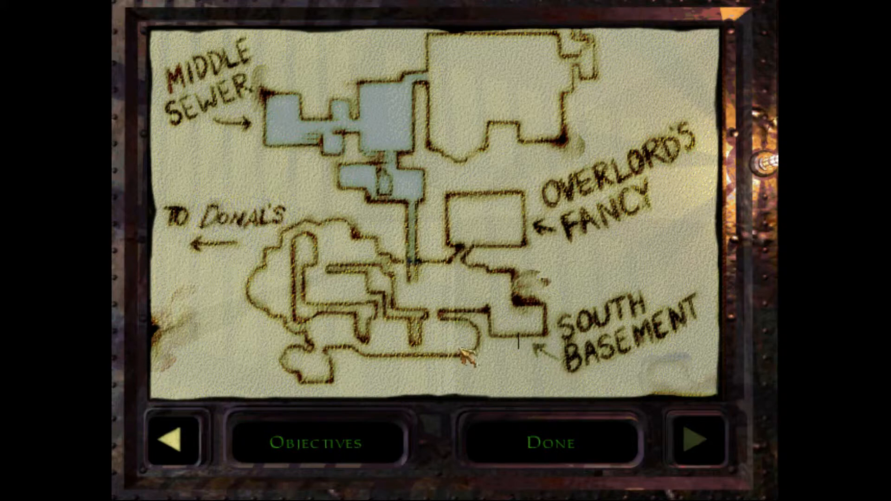
Flip through the map pages to reach the Donals Mansion page.
{"action": "left_click", "coordinate": [179, 440]}
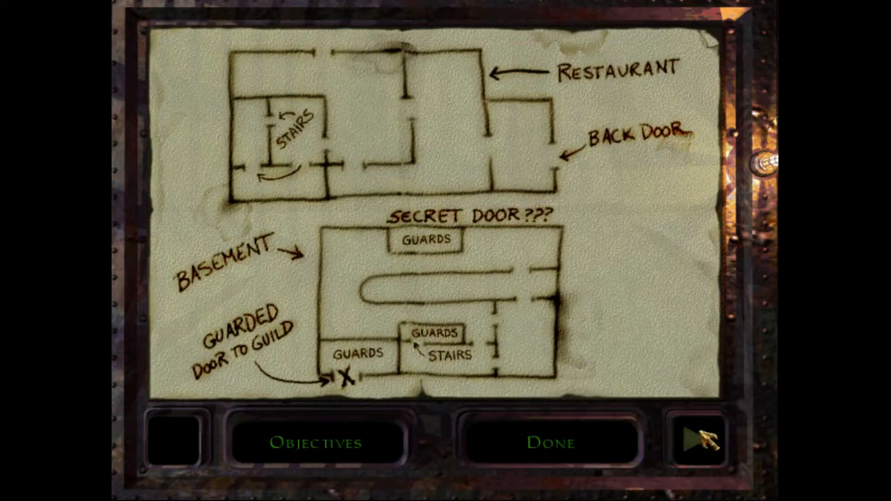
{"action": "left_click", "coordinate": [694, 442]}
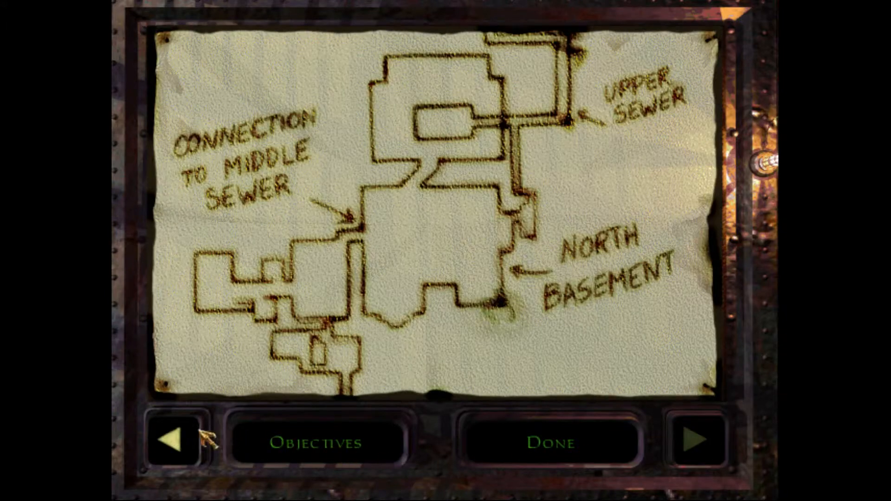
{"action": "left_click", "coordinate": [690, 442]}
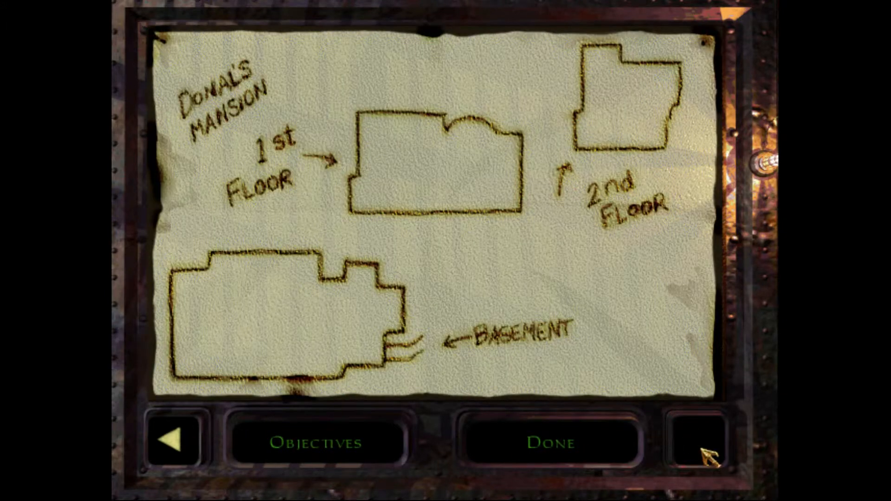
{"action": "mouse_move", "coordinate": [361, 123]}
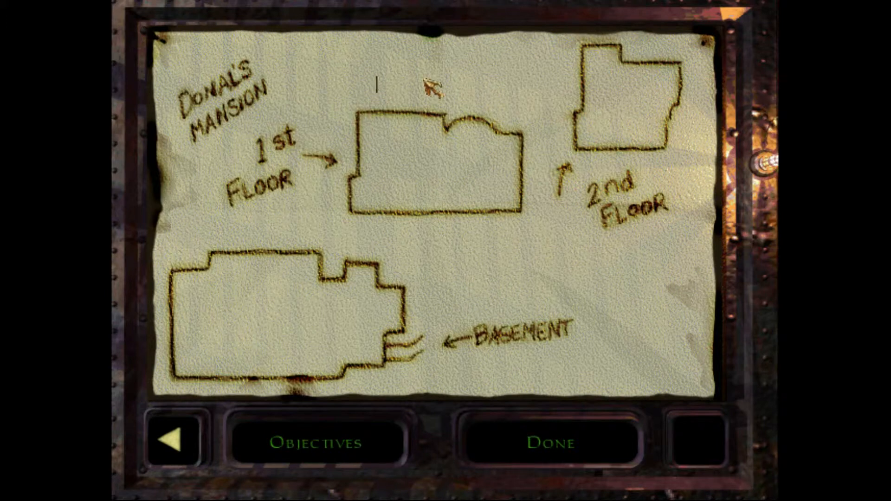
Write the note 'VASE & SAFE' above the 1st floor plan.
{"action": "type", "text": "VASE"}
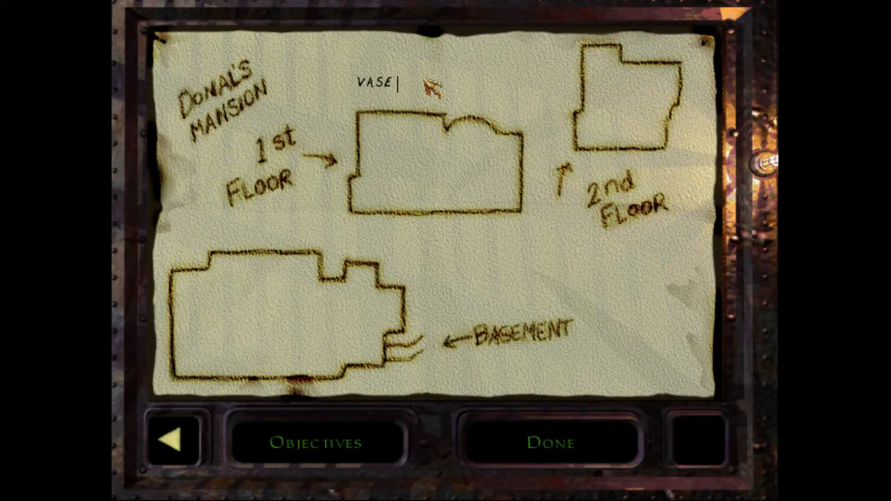
{"action": "type", "text": "&"}
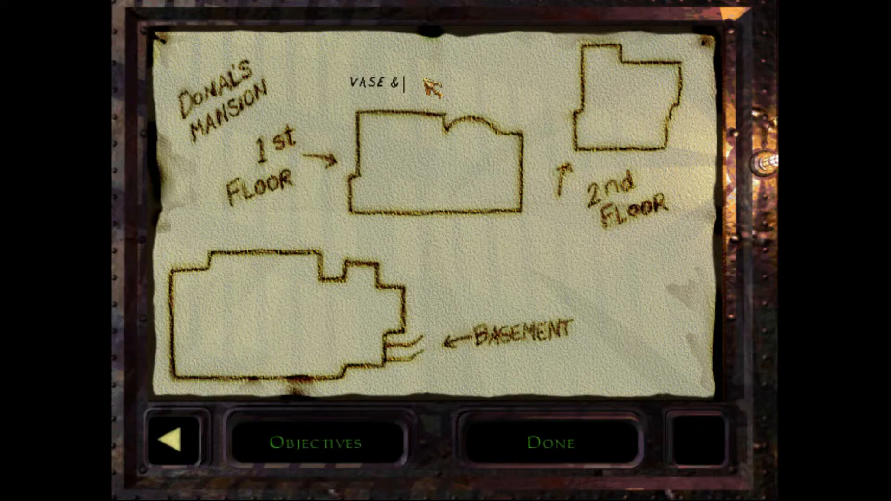
{"action": "type", "text": "SAFE"}
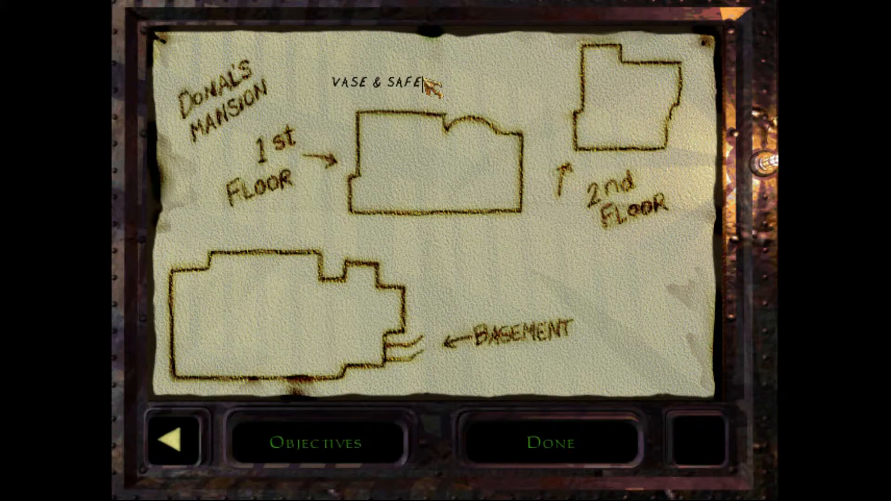
{"action": "left_click", "coordinate": [548, 442]}
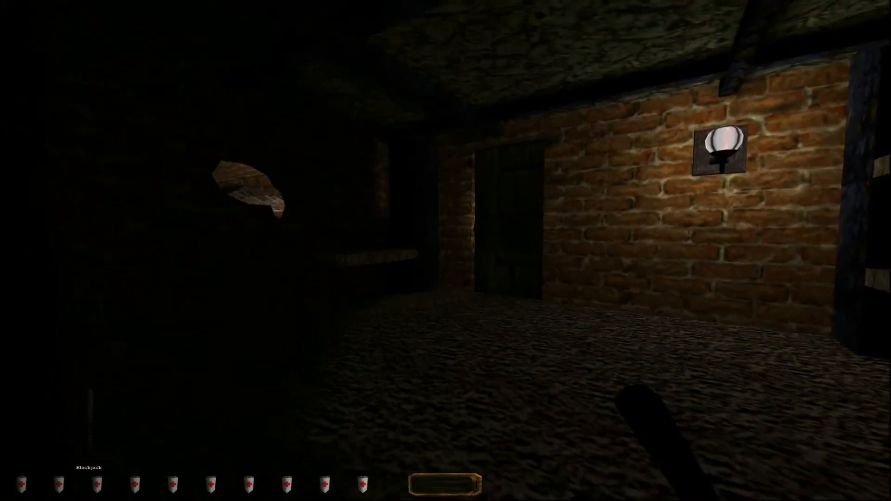
{"action": "mouse_move", "coordinate": [446, 250]}
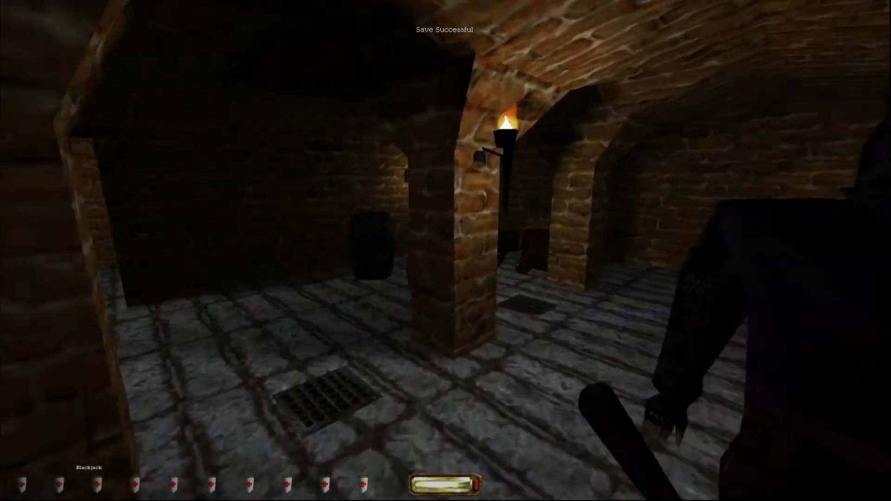
{"action": "mouse_move", "coordinate": [446, 250]}
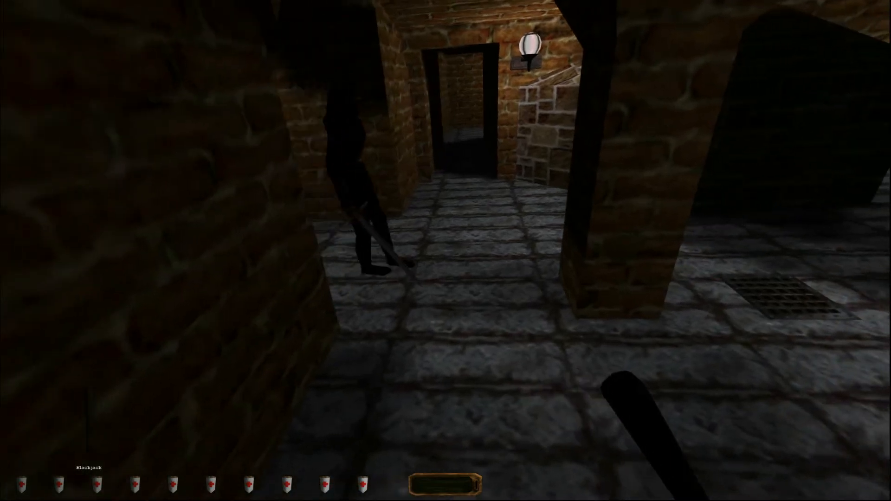
{"action": "mouse_move", "coordinate": [445, 251]}
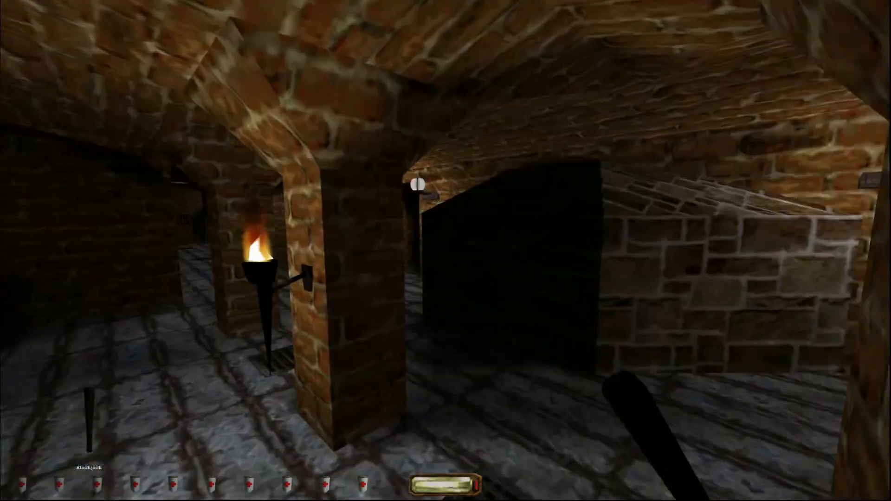
Move into the narrow brick corridor and through the dark doorway into the long passage.
{"action": "key", "text": "w"}
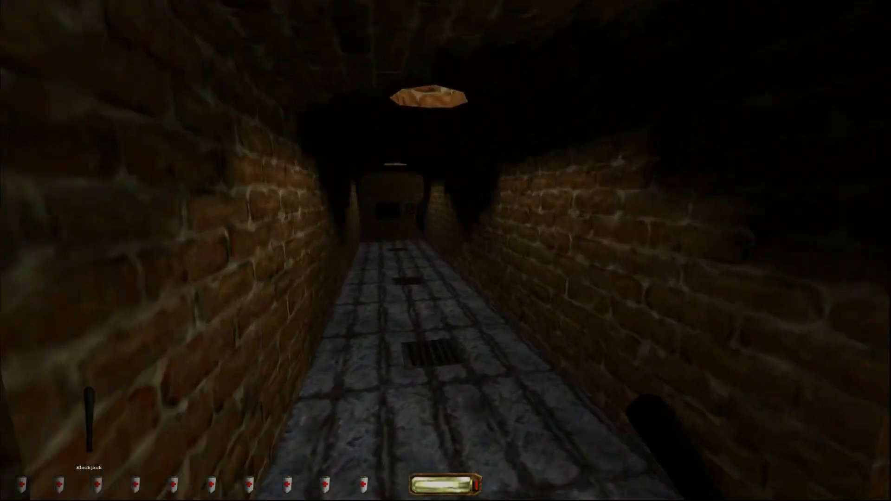
{"action": "key", "text": "w"}
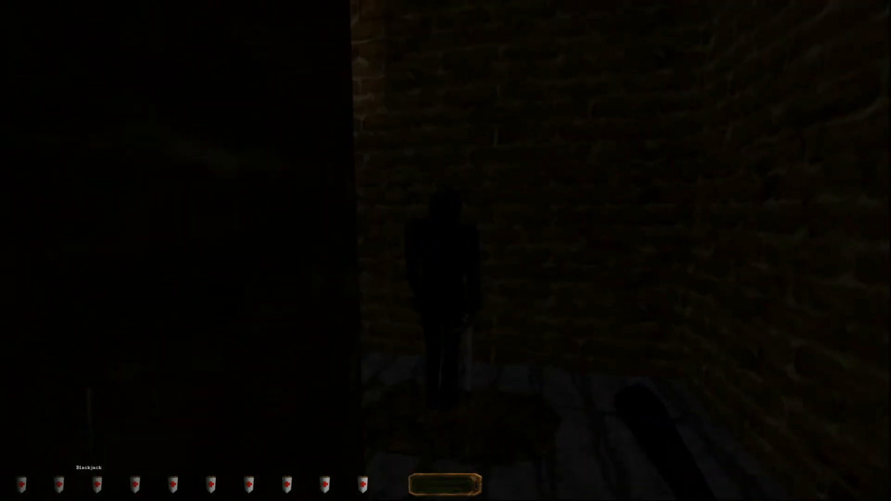
{"action": "mouse_move", "coordinate": [446, 250]}
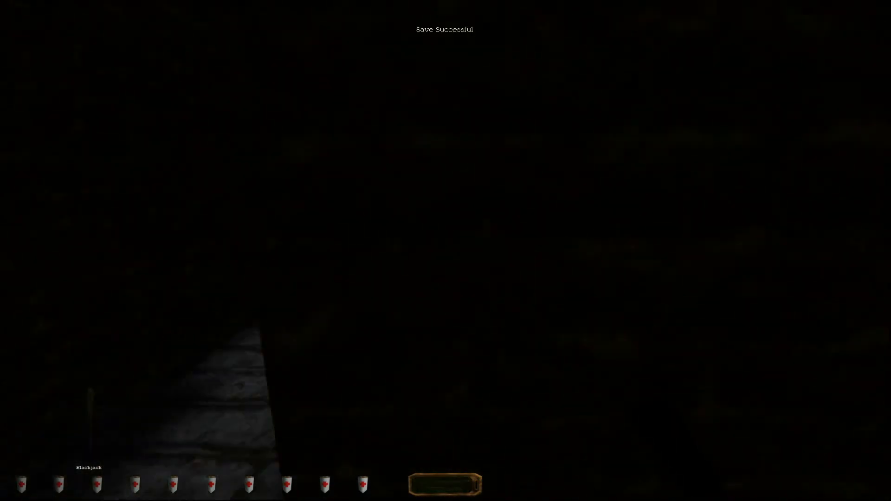
{"action": "mouse_move", "coordinate": [445, 250]}
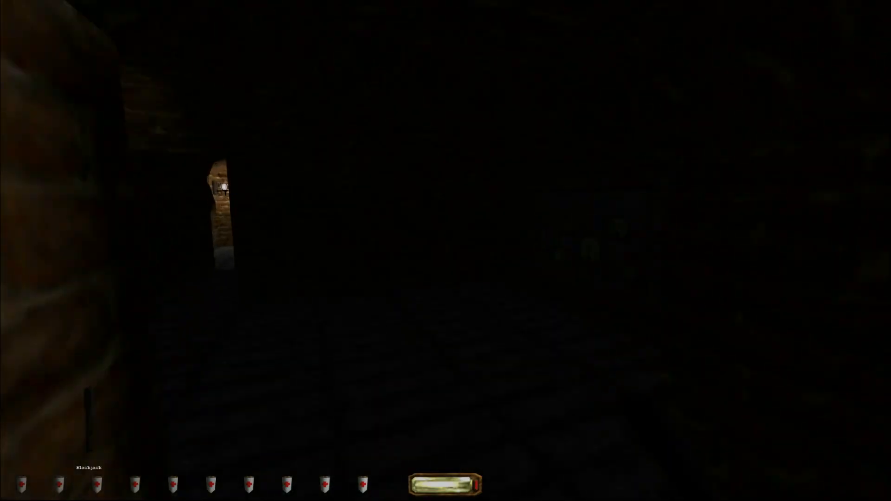
{"action": "mouse_move", "coordinate": [445, 251]}
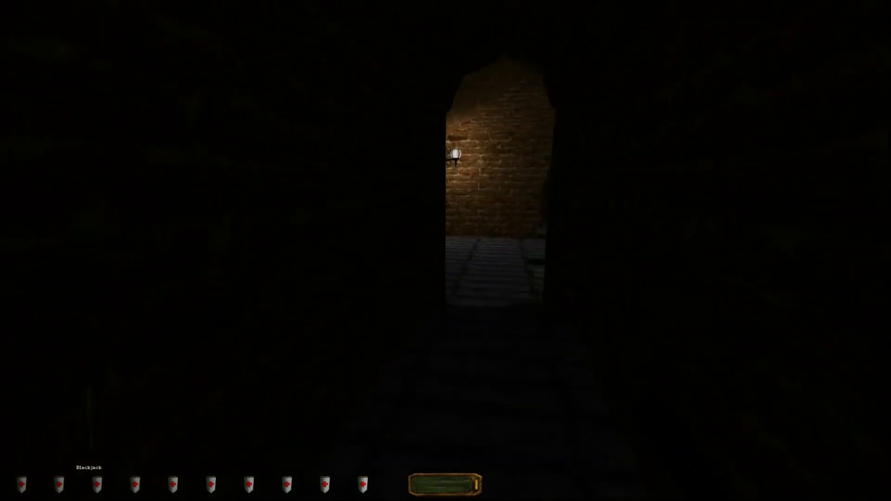
{"action": "key", "text": "w"}
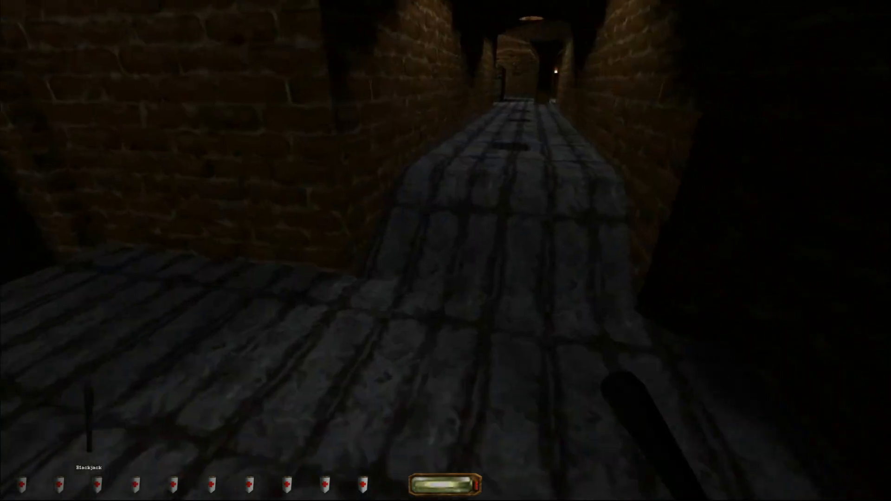